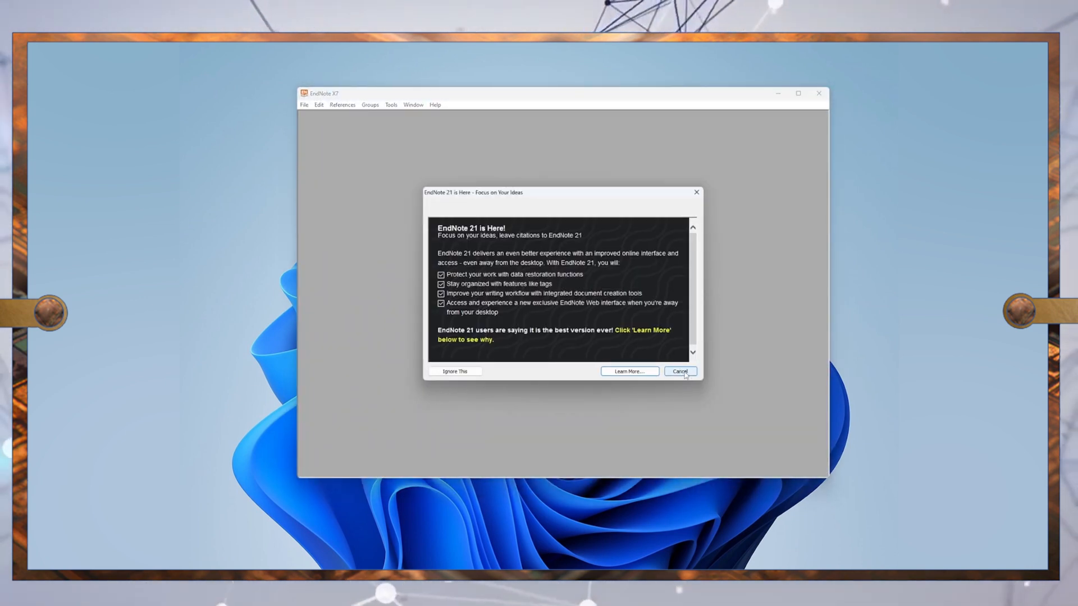
Cancel the 'EndNote 21 is Here' notice and show the EndNote X7 ribbon in Word
click(681, 370)
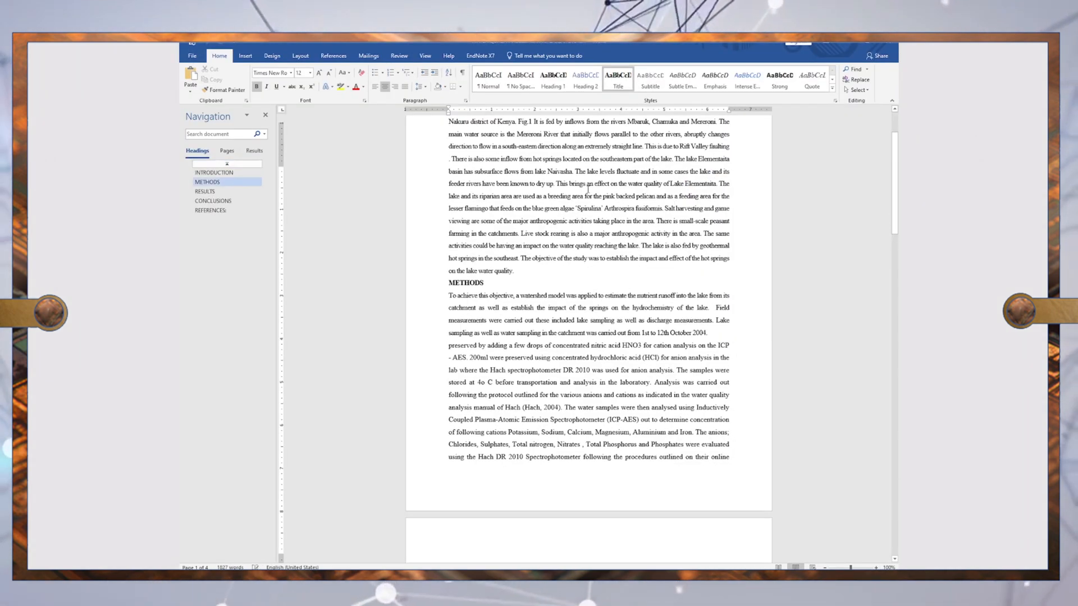
scroll(down, 3)
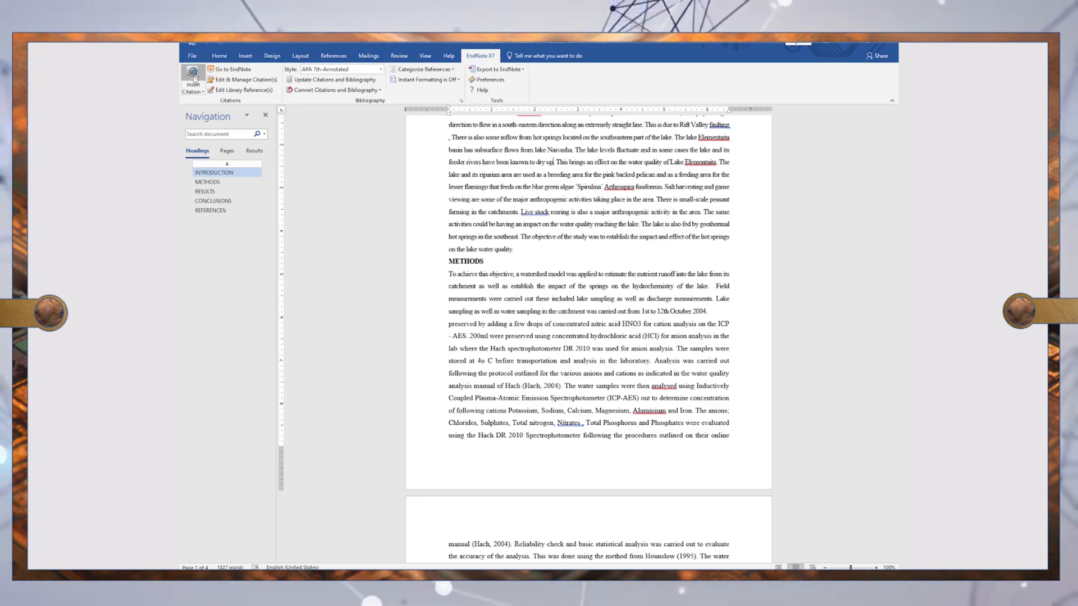
Bring up Find & Insert My References and move to the 'project quality' library
click(193, 79)
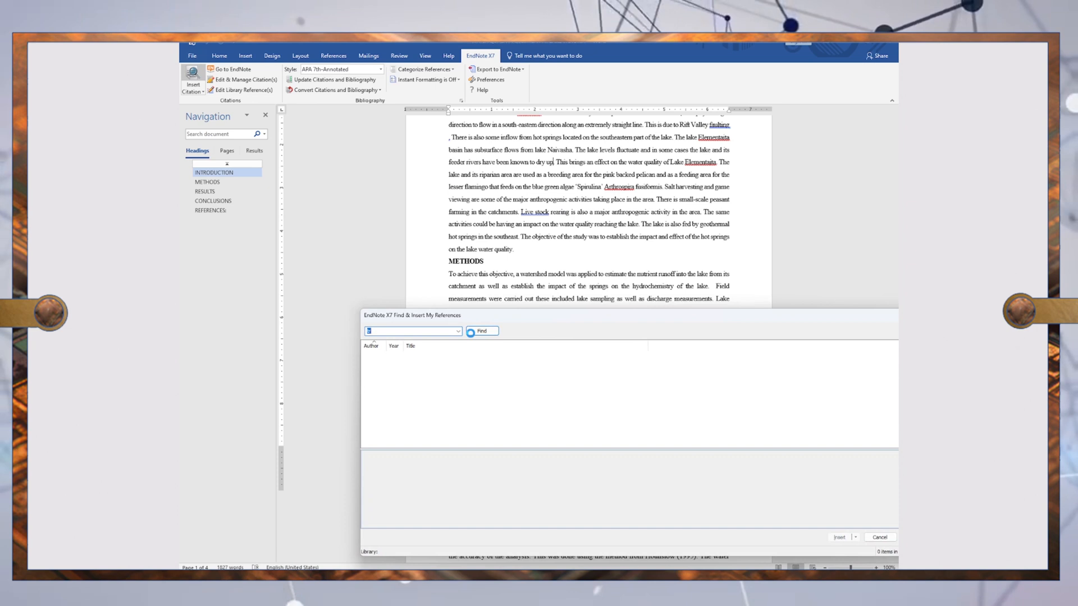
click(481, 330)
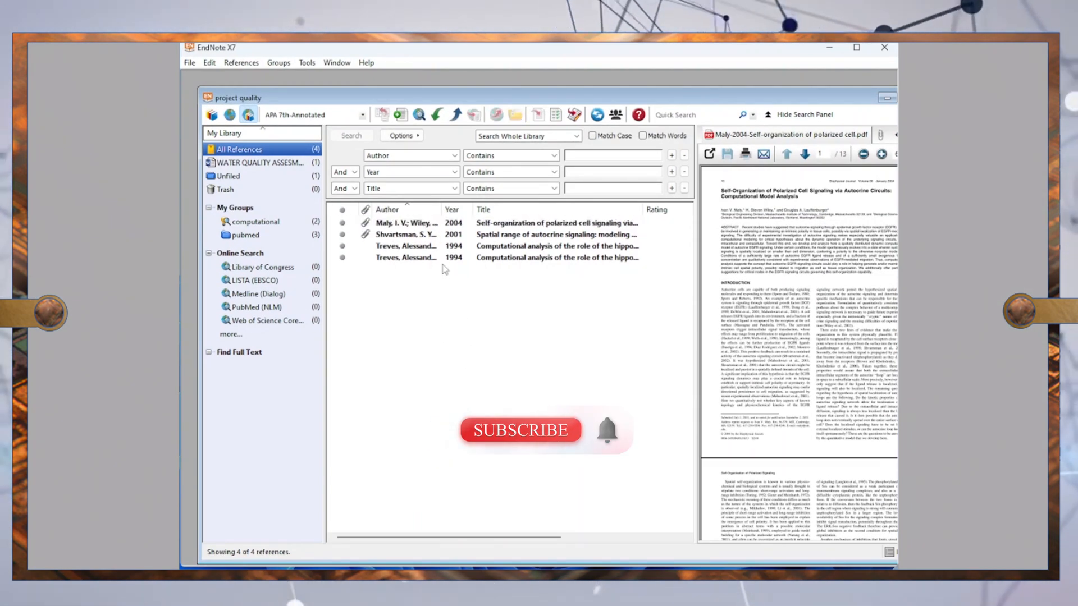
Launch the Style Manager from Edit > Output Styles
click(521, 431)
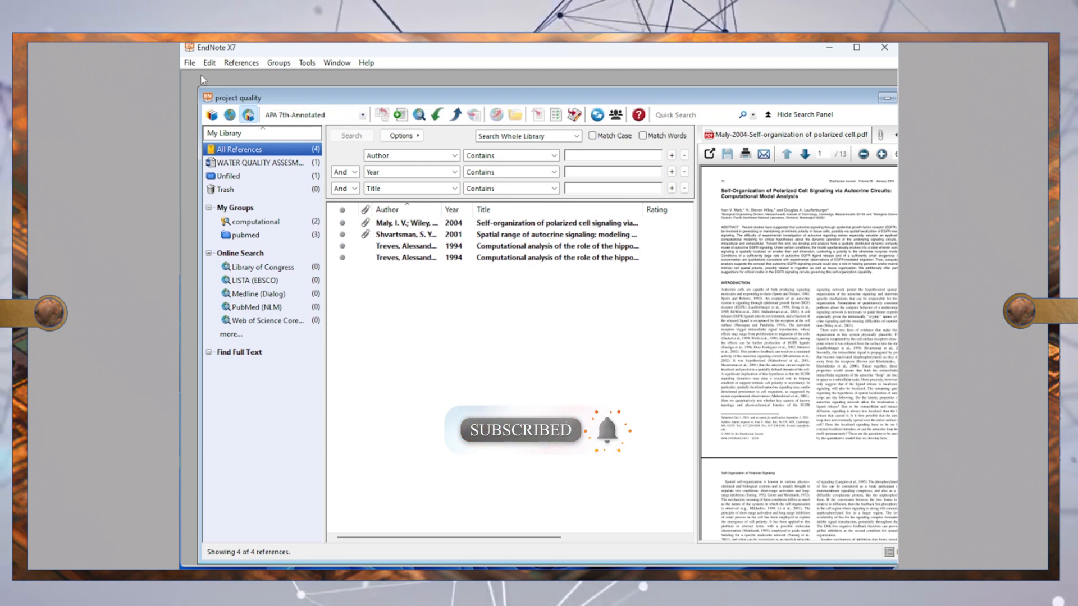
click(209, 62)
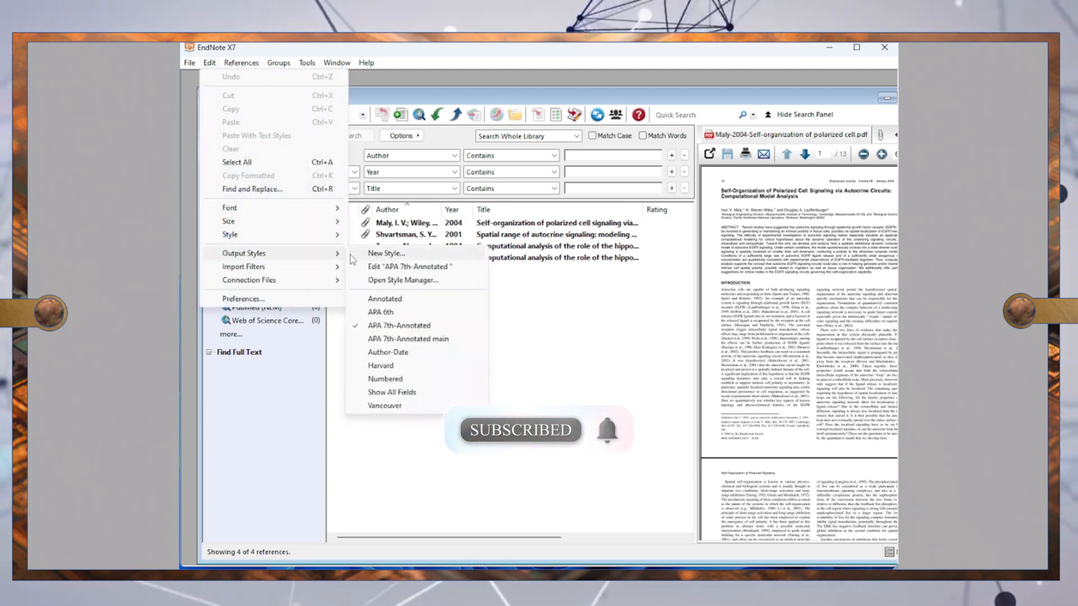
mouse_move(406, 269)
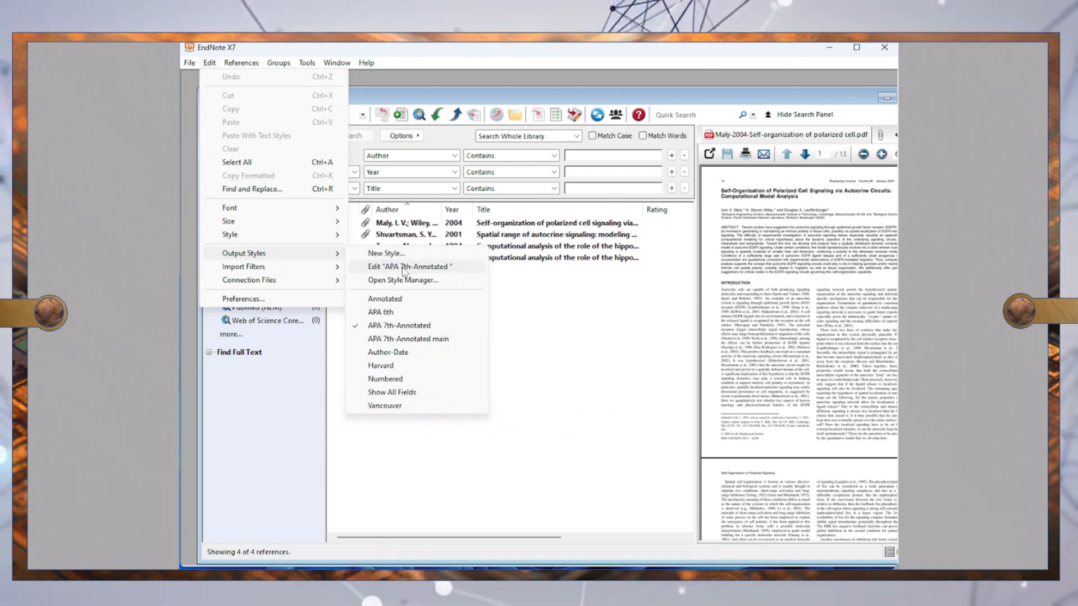
mouse_move(400, 285)
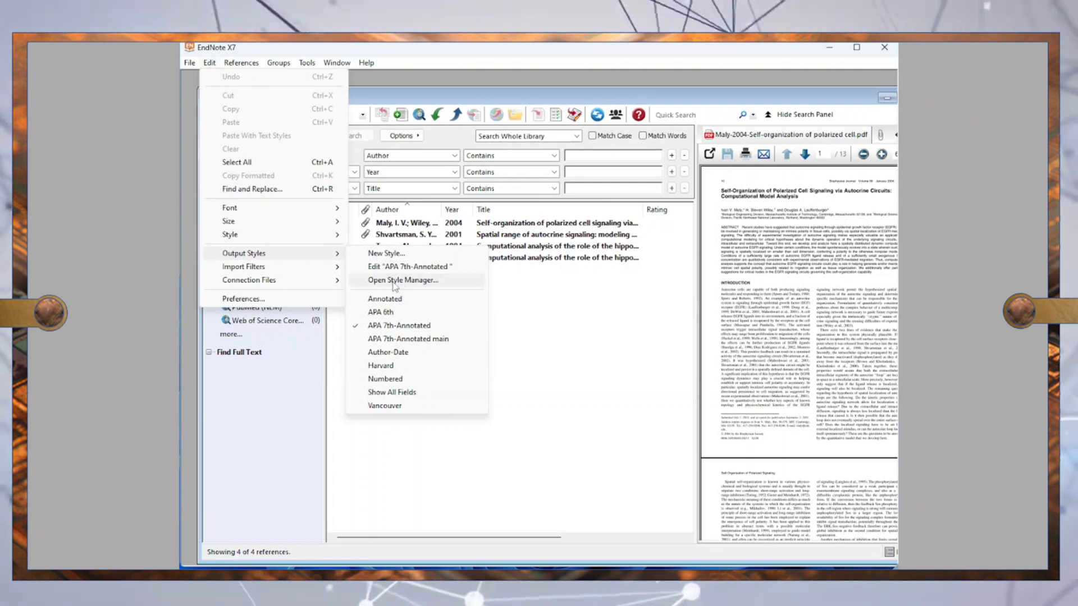
click(403, 281)
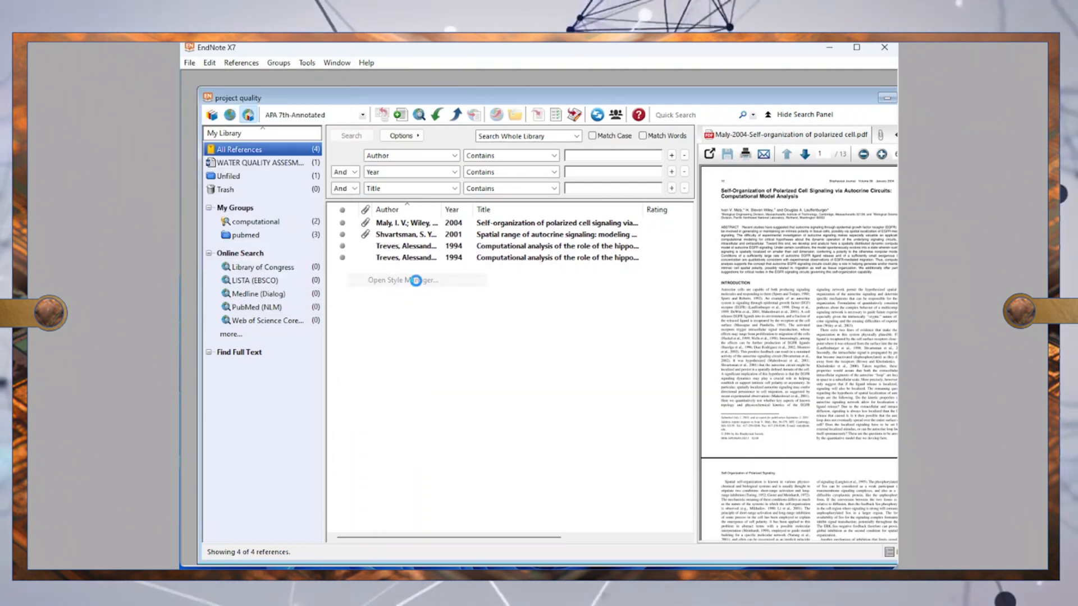
Select APA 7th-Annotated in EndNote Styles and open it for editing
click(415, 281)
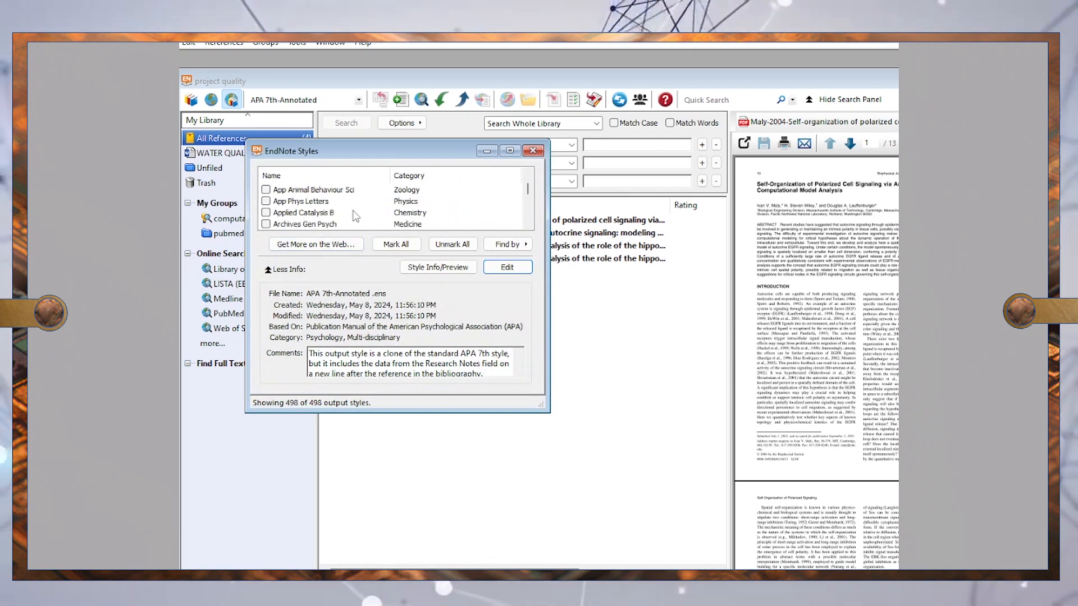
click(321, 200)
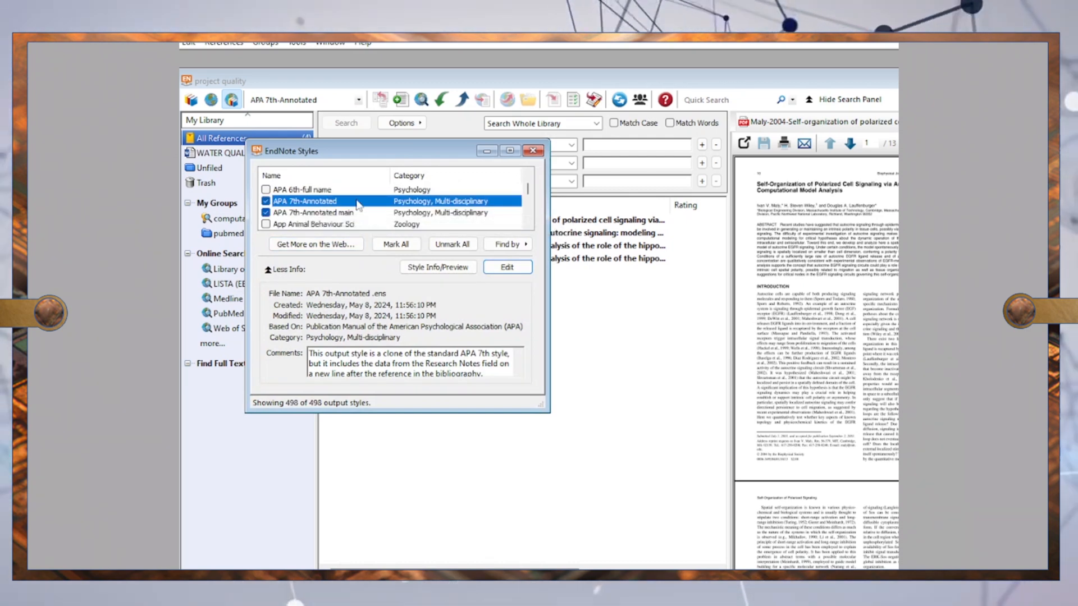
click(507, 267)
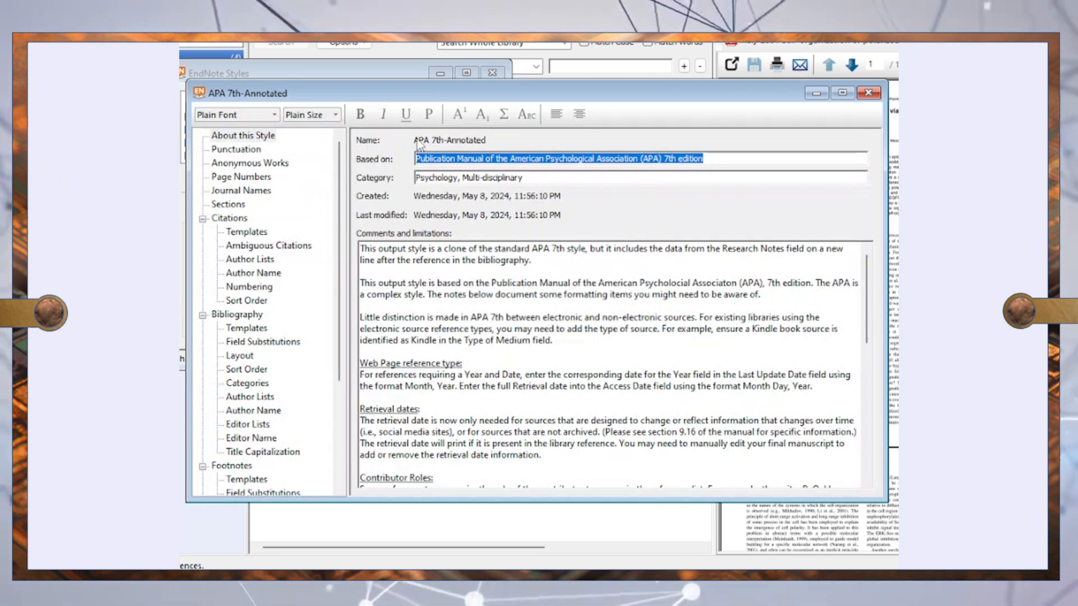
mouse_move(231, 221)
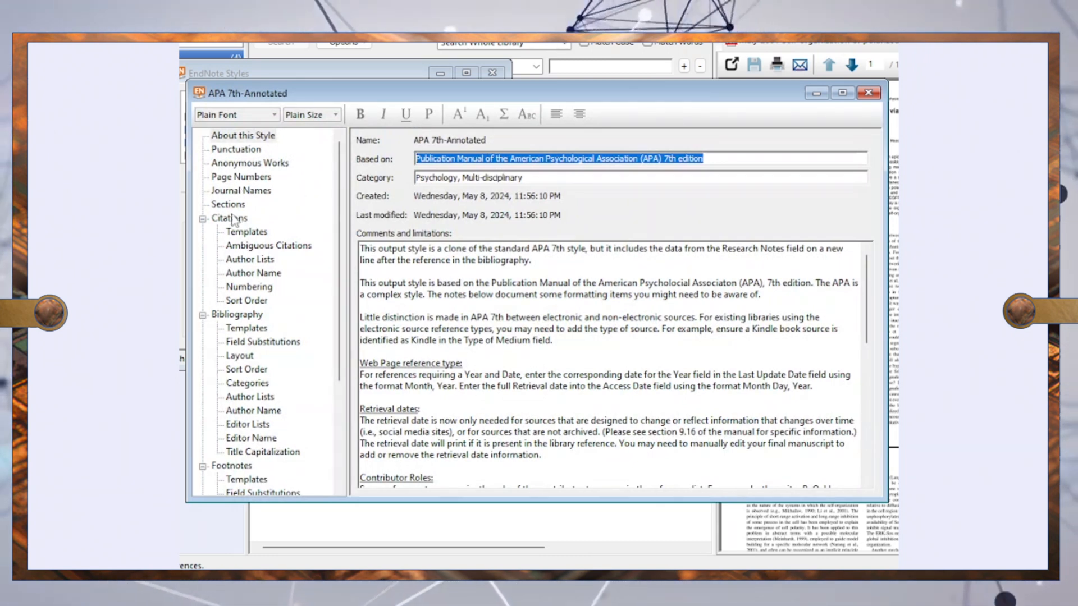
In Citations > Author Lists, change the et al. author threshold from 3 to 5
click(229, 218)
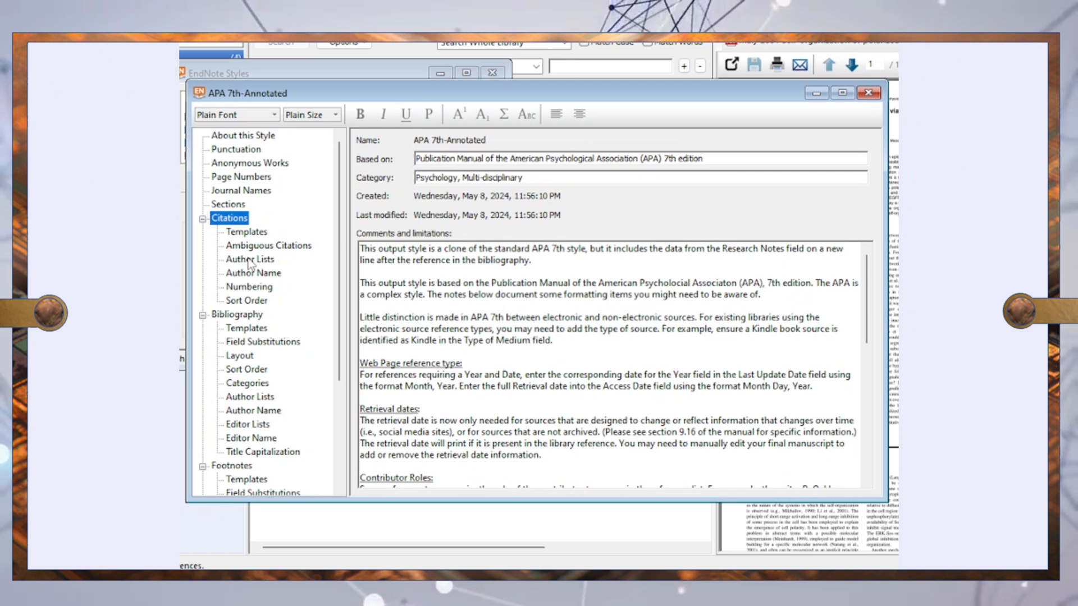
click(249, 260)
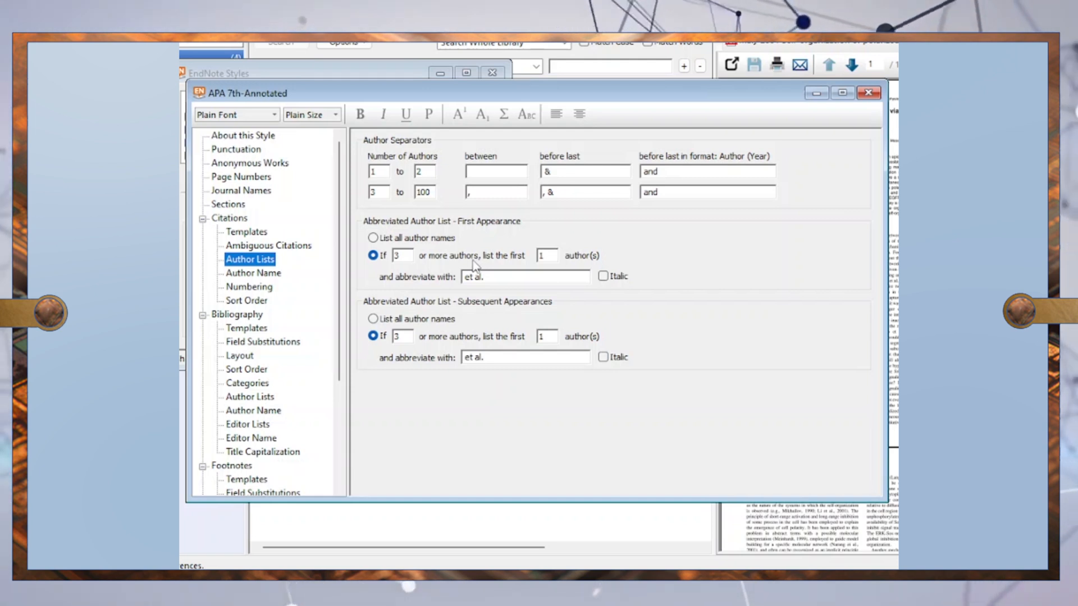
mouse_move(432, 281)
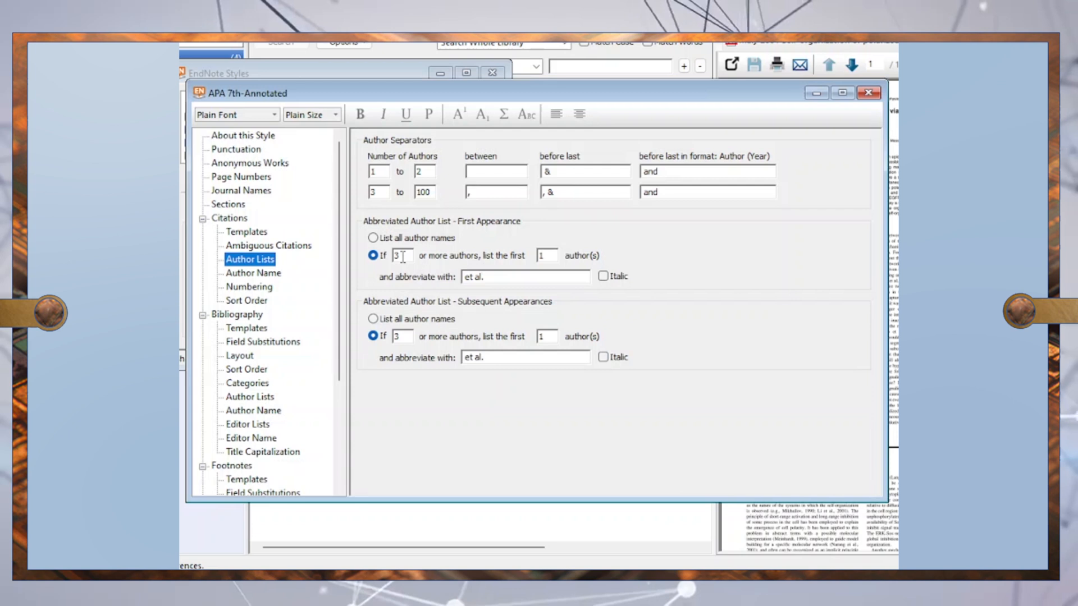
triple_click(402, 256)
text(5)
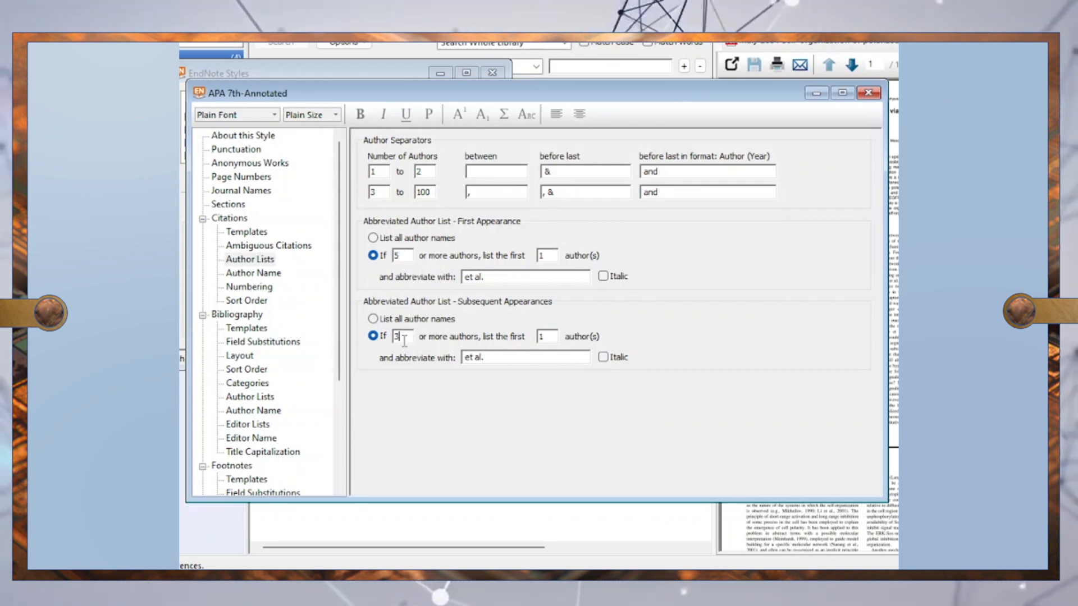
key(Backspace)
text(5)
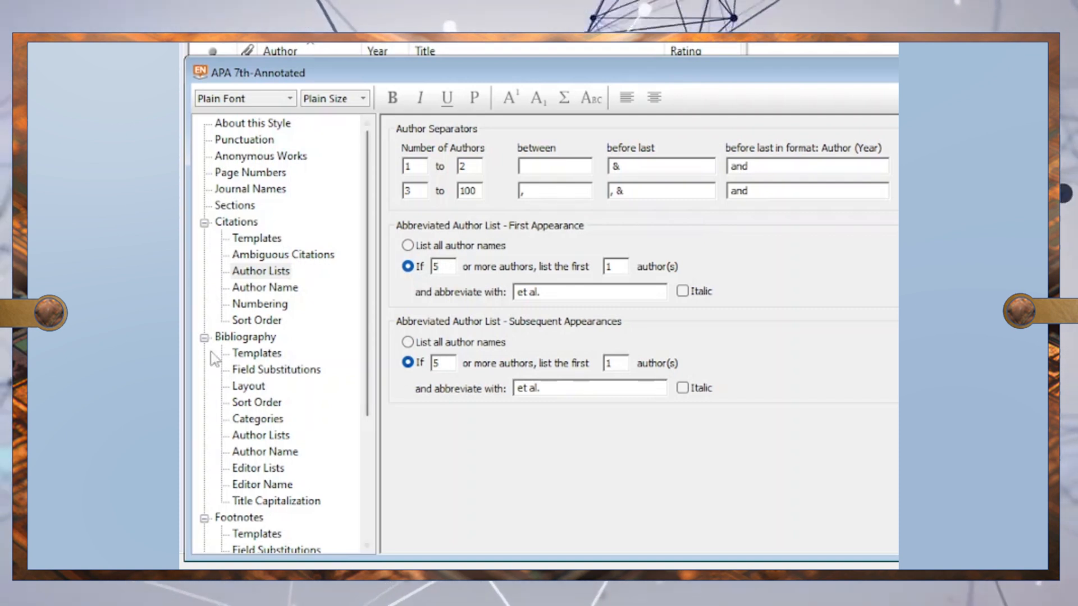
click(245, 337)
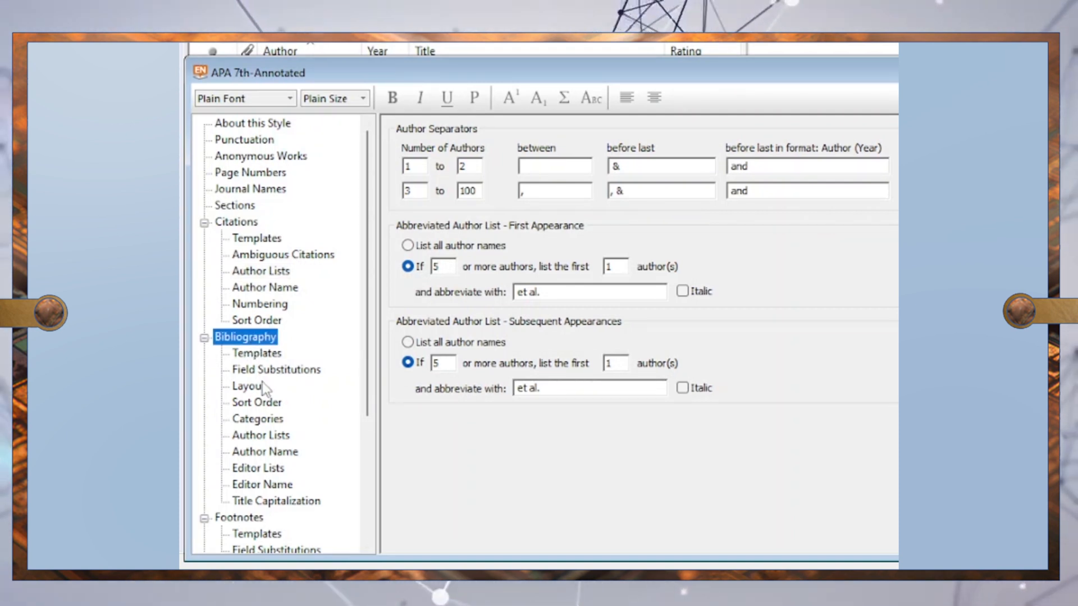
click(260, 436)
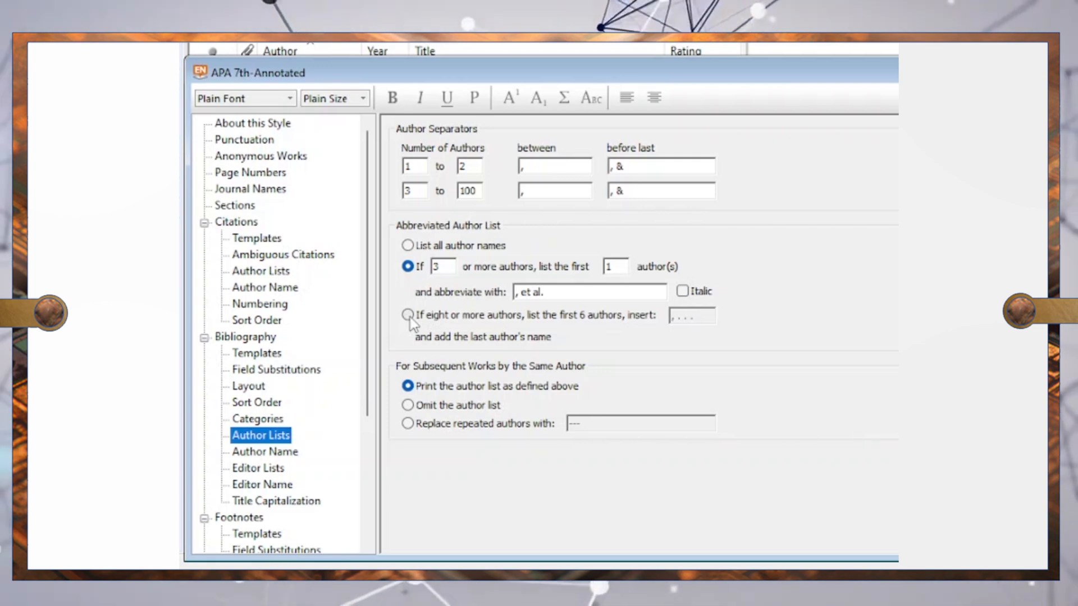
click(408, 314)
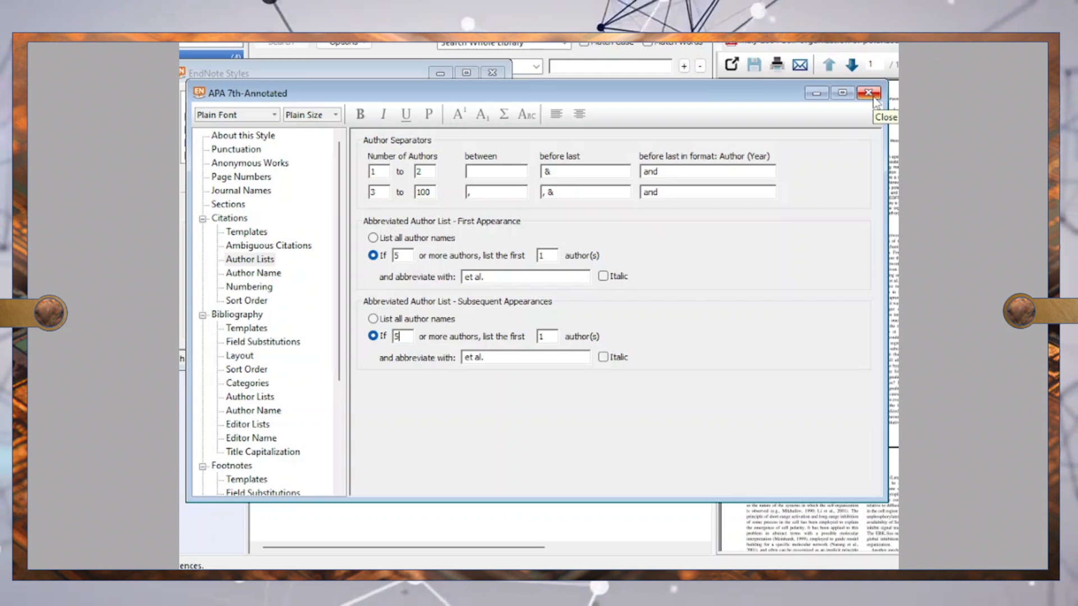
Close the style editor saving APA 7th-Annotated, then close EndNote Styles
click(867, 93)
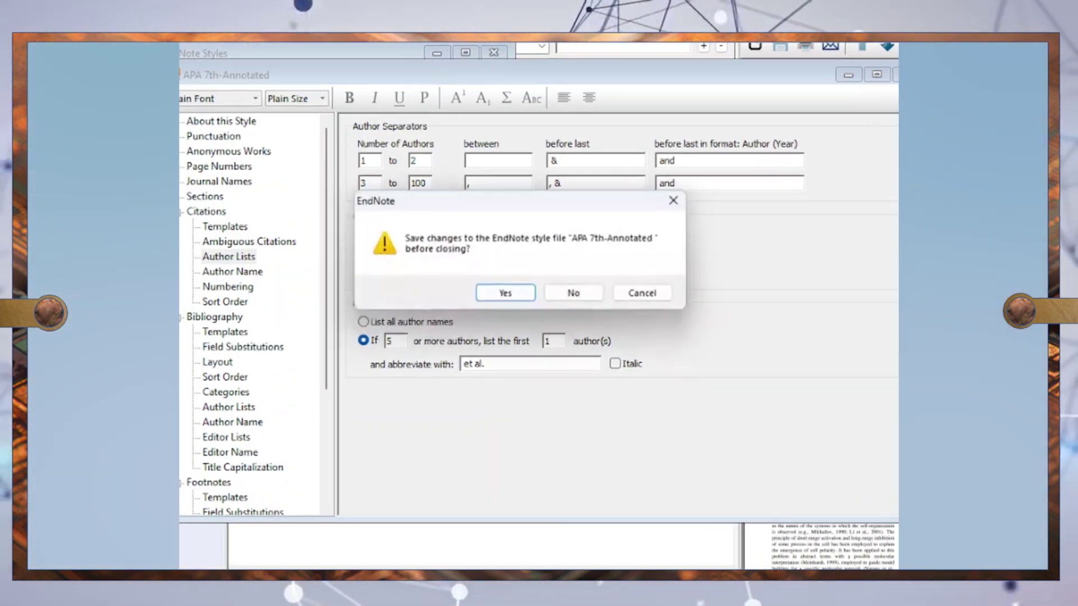
click(505, 292)
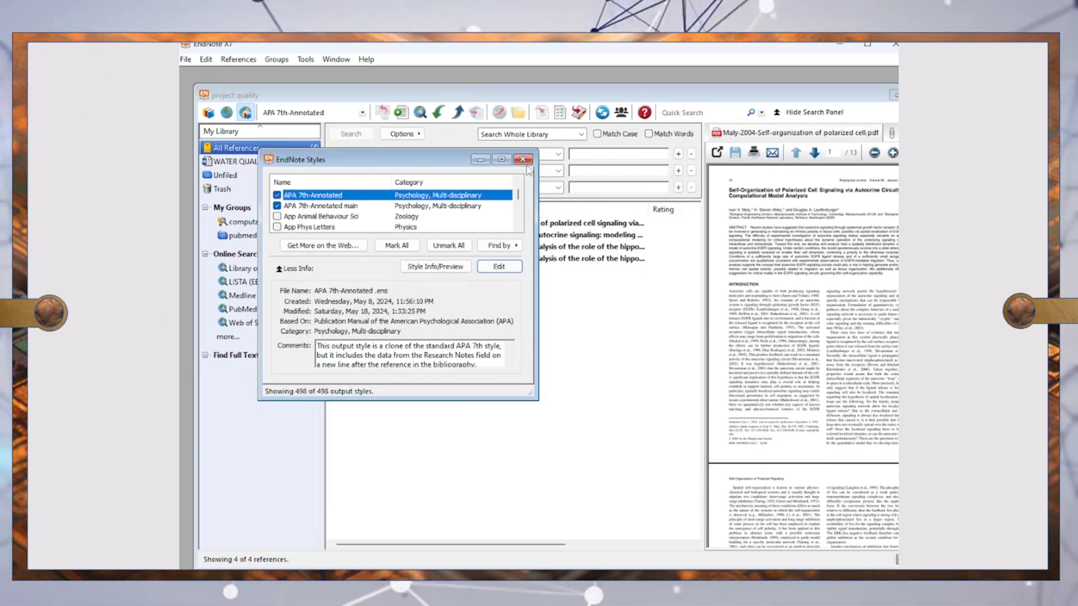
click(568, 154)
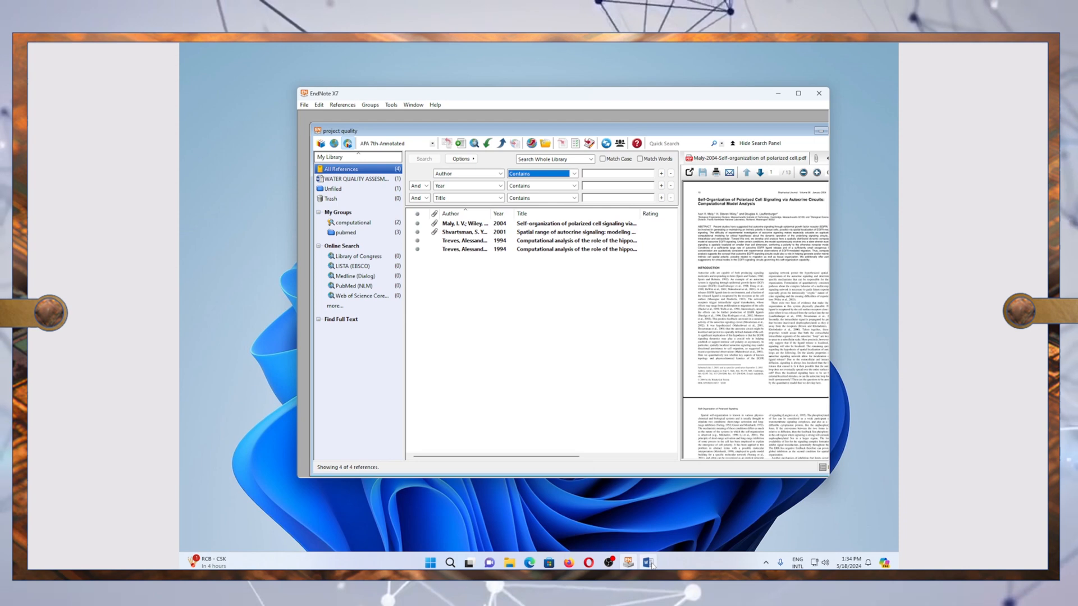
Back in Word, choose APA 7th-Annotated main from the EndNote style list
click(642, 577)
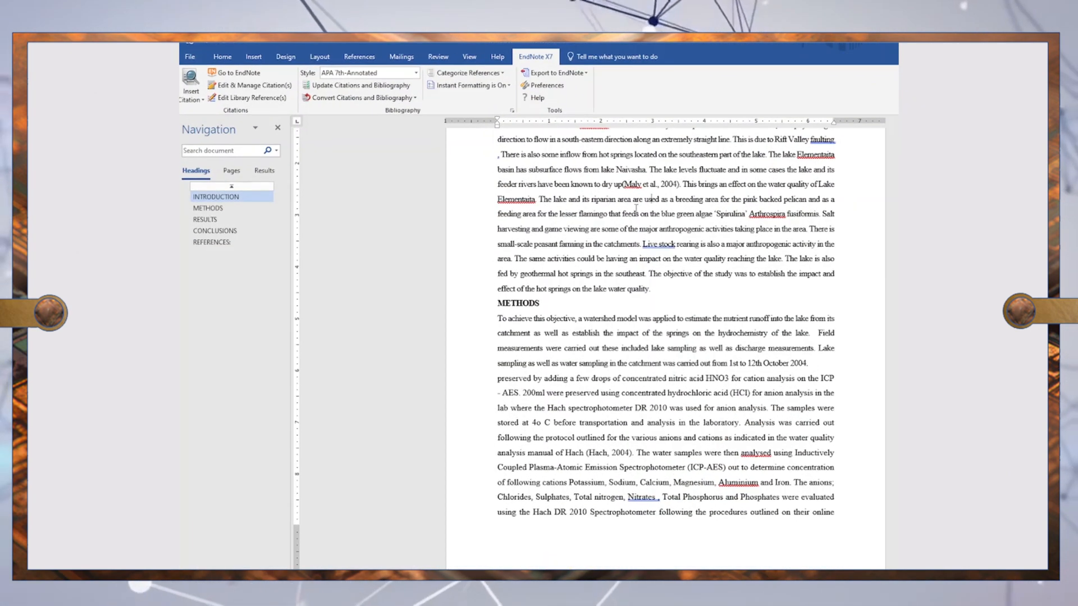
click(415, 72)
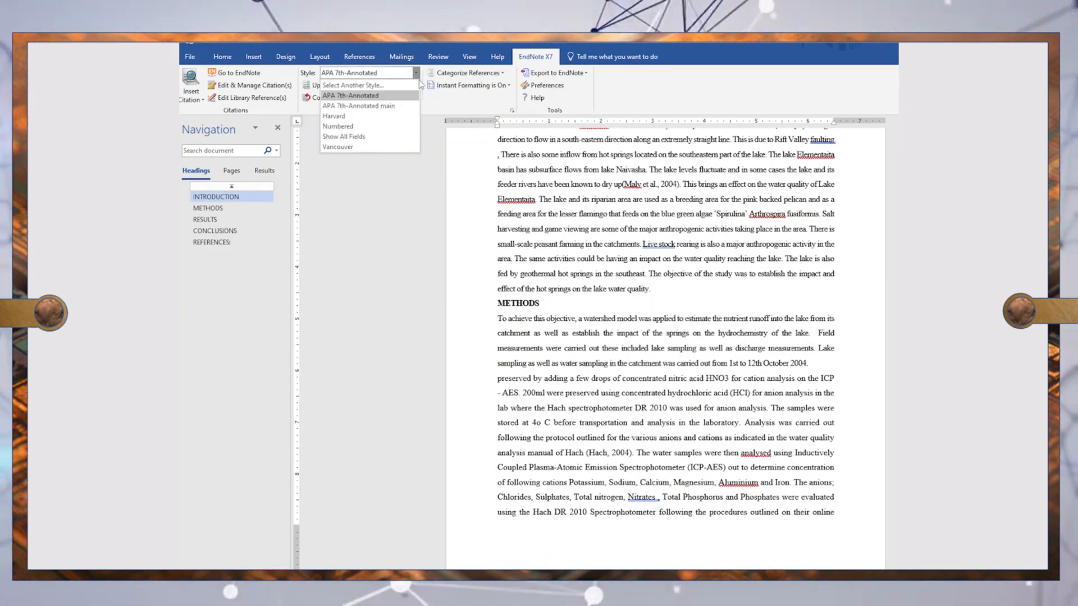
click(360, 106)
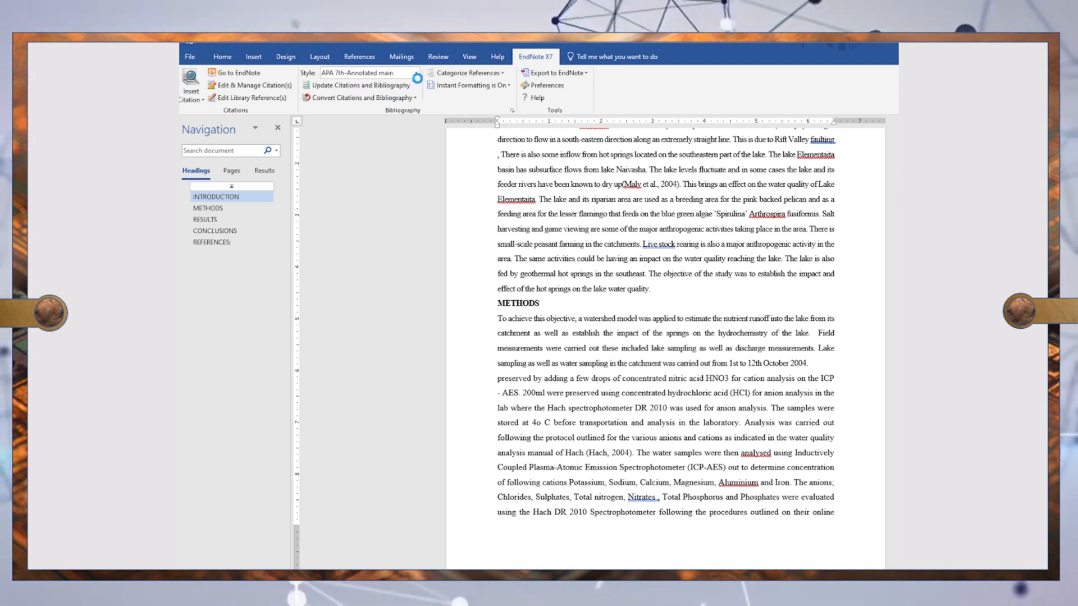